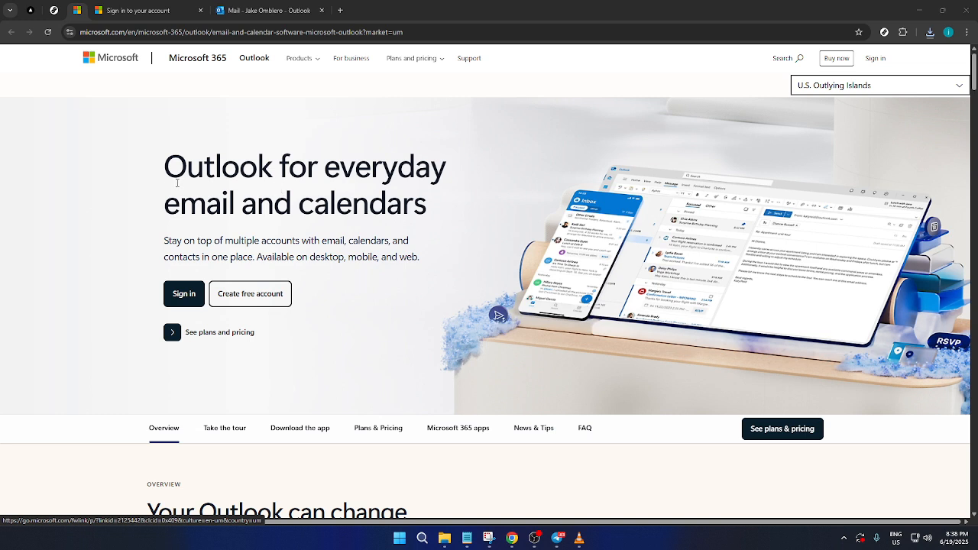
mouse_move(250, 186)
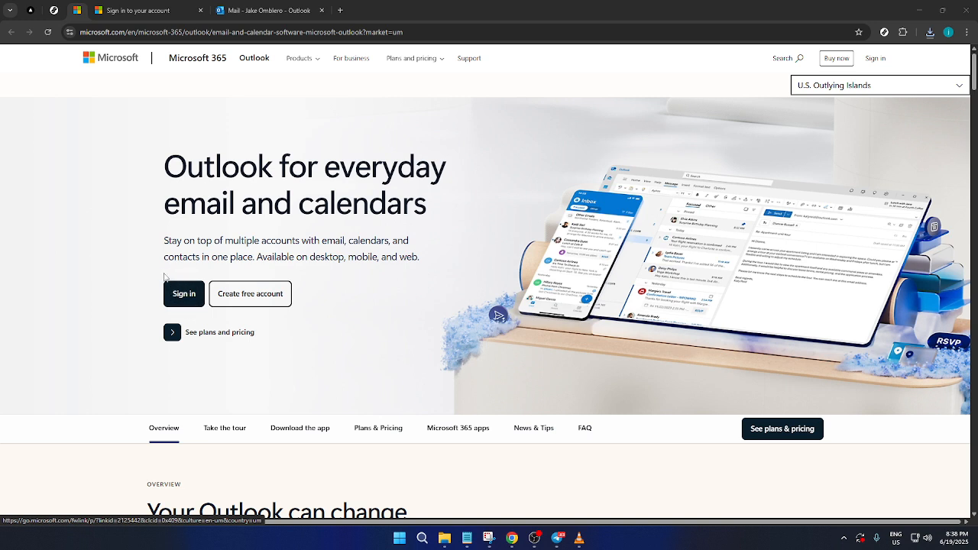
mouse_move(197, 58)
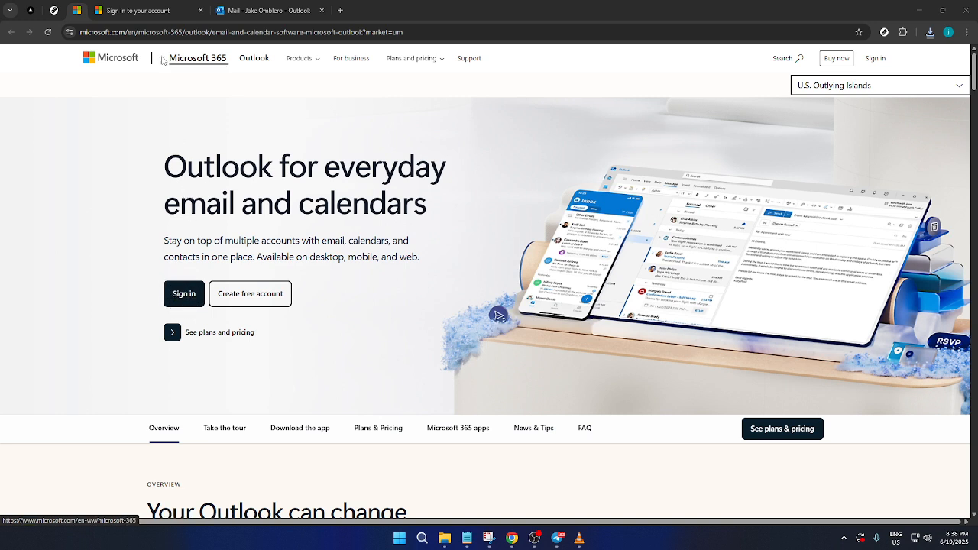
Switch from the mail inbox to the To Do tasks app via the left app rail
left_click(183, 293)
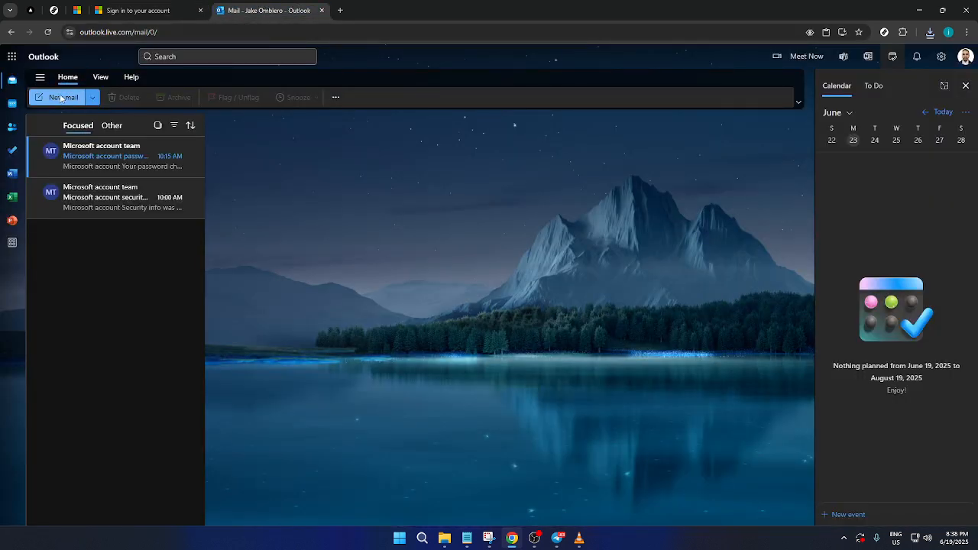
mouse_move(39, 162)
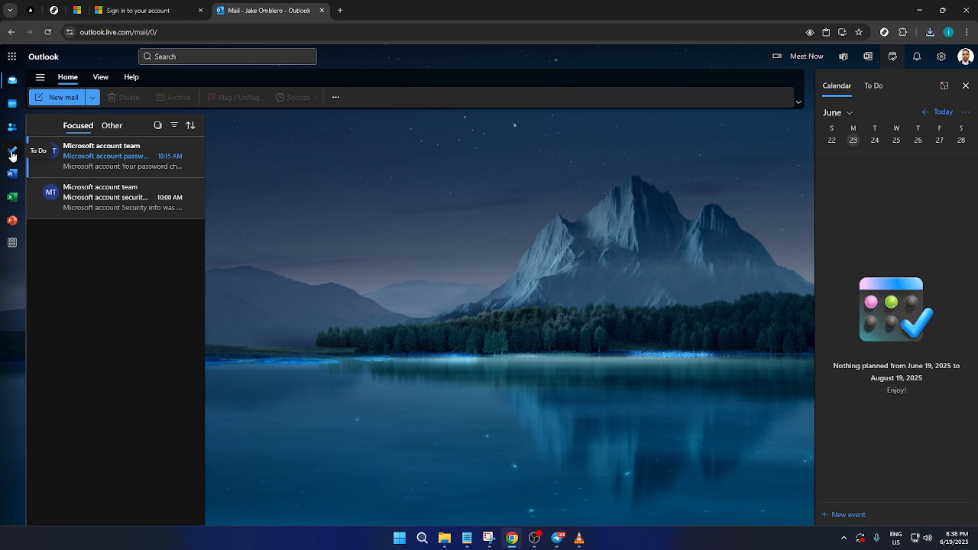
left_click(13, 152)
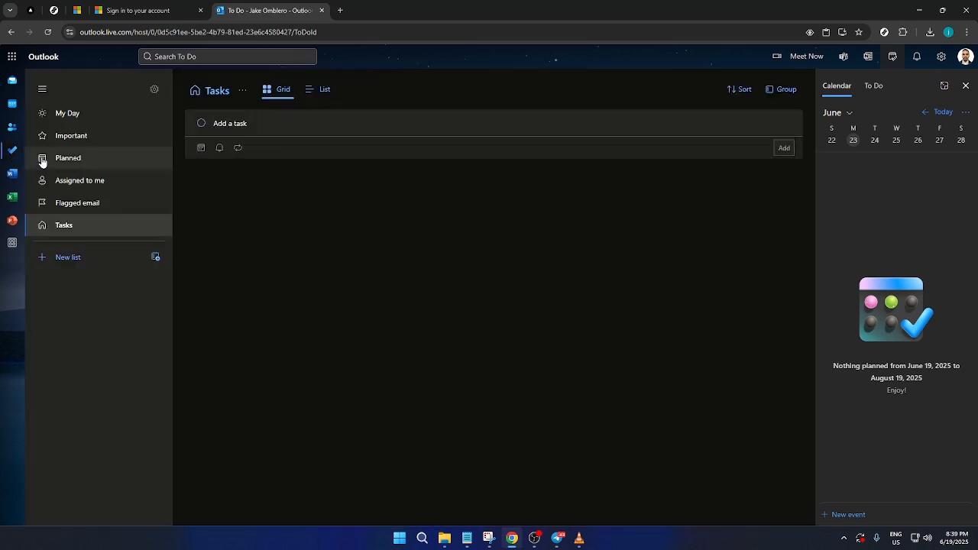
mouse_move(125, 224)
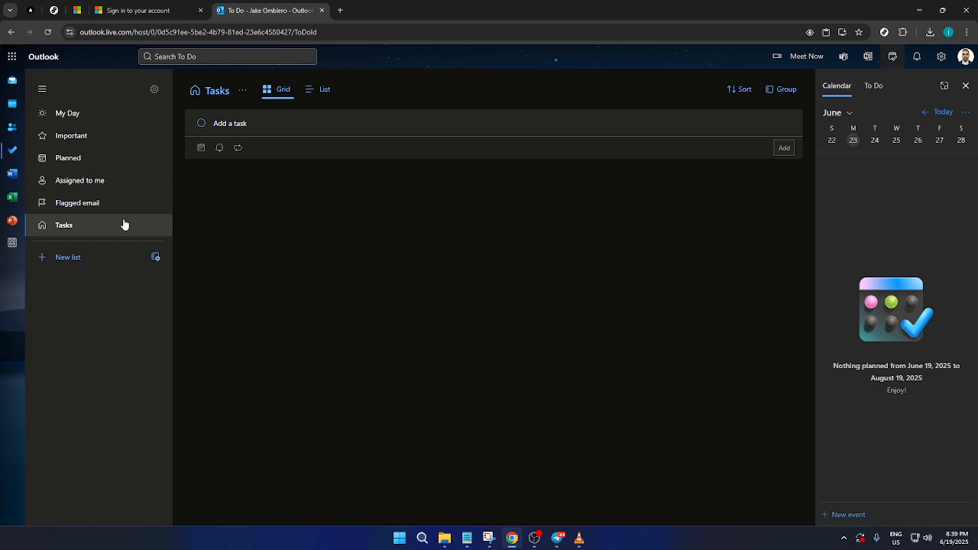
mouse_move(107, 238)
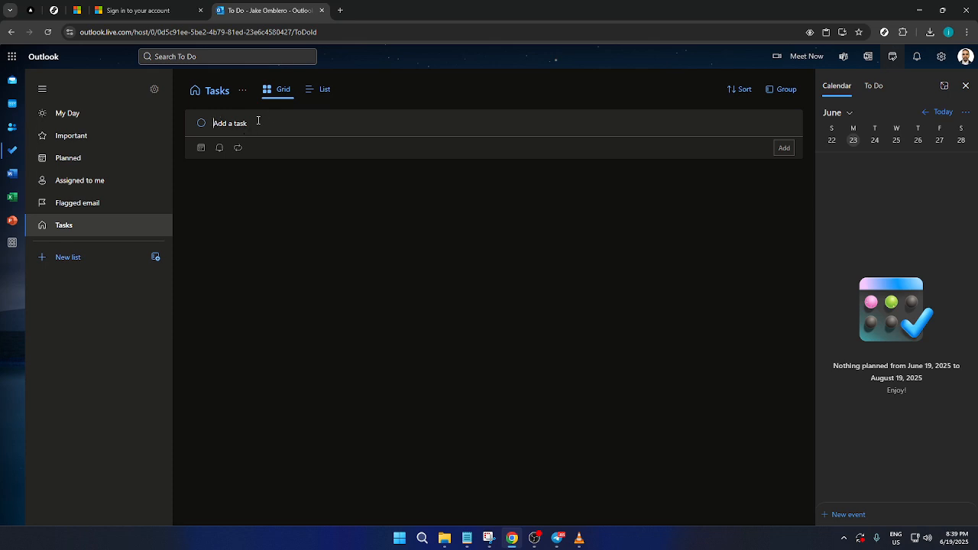
Add a new task titled 'test 123' to the Tasks list
type("t")
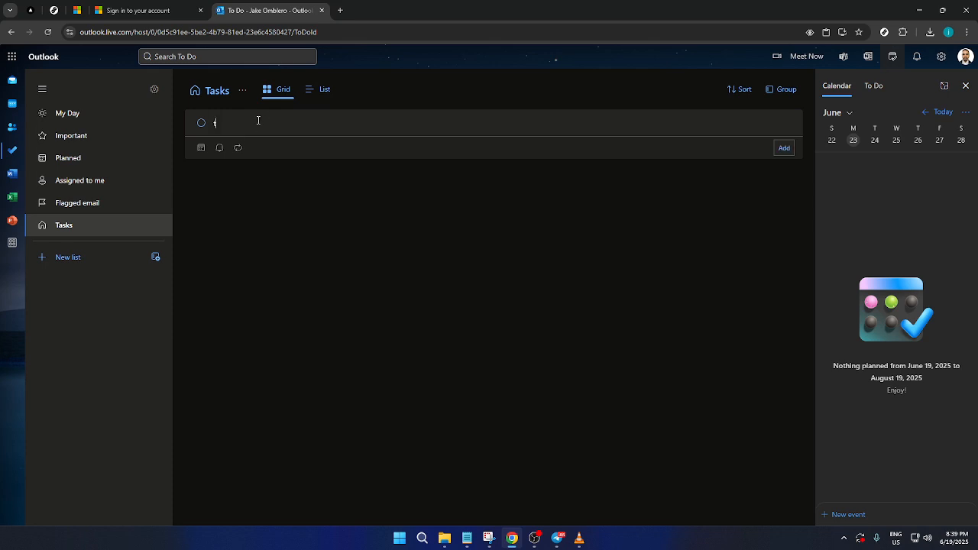
type("test")
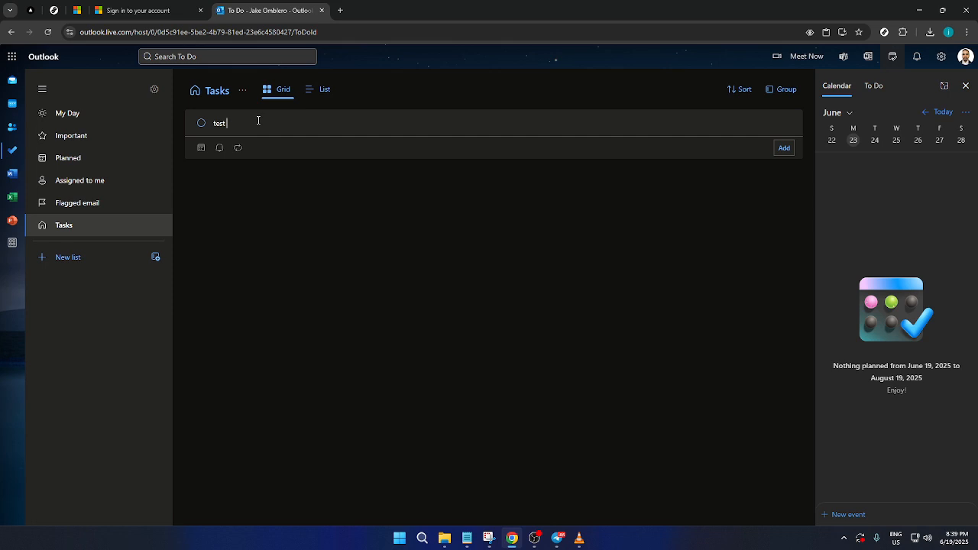
type("1")
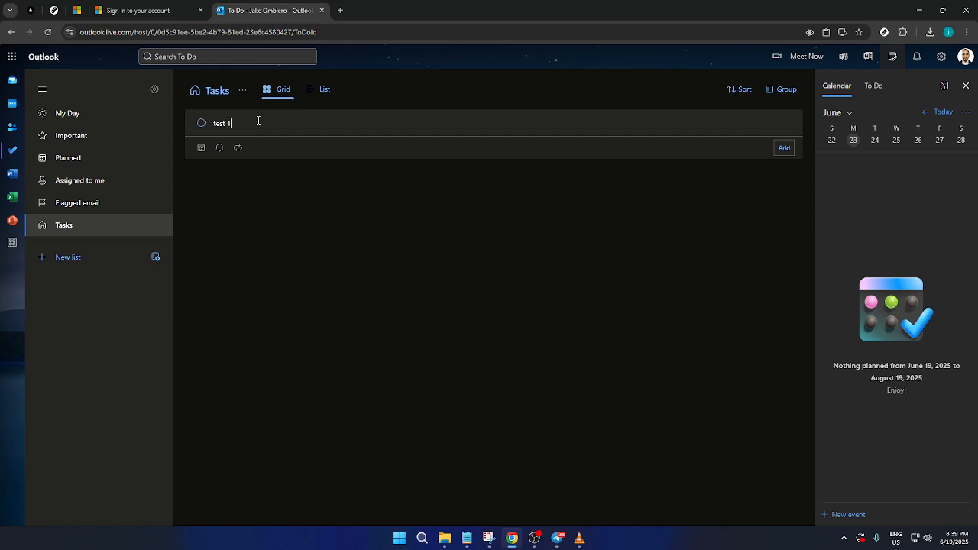
type("23")
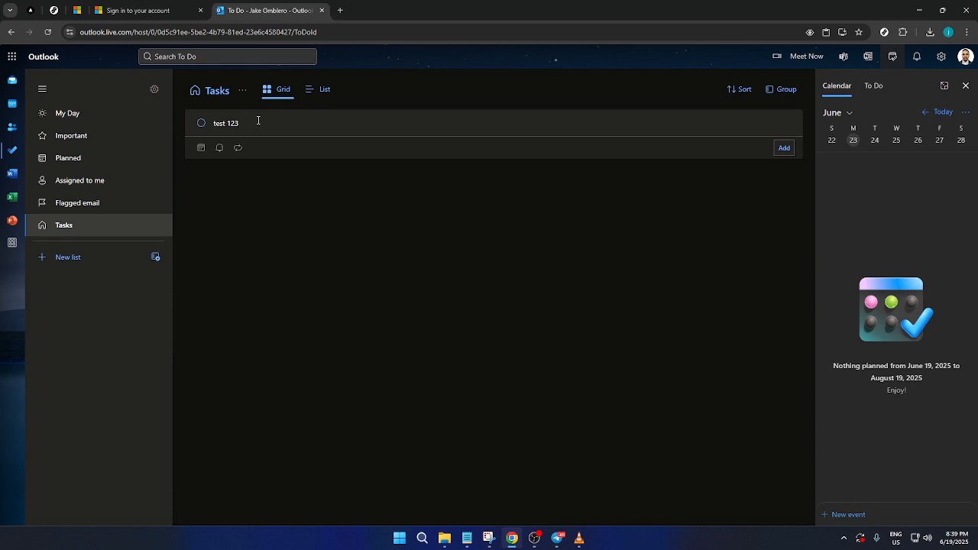
mouse_move(214, 110)
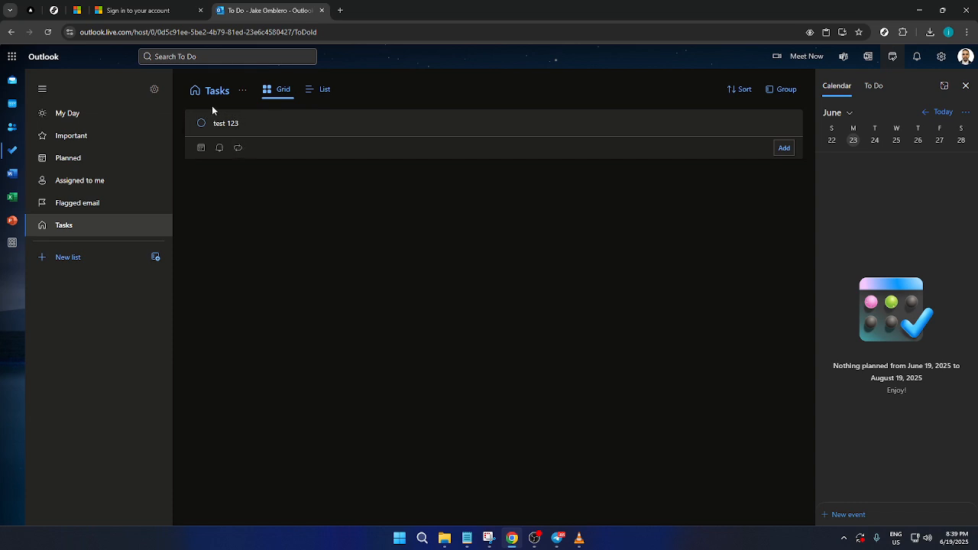
mouse_move(492, 151)
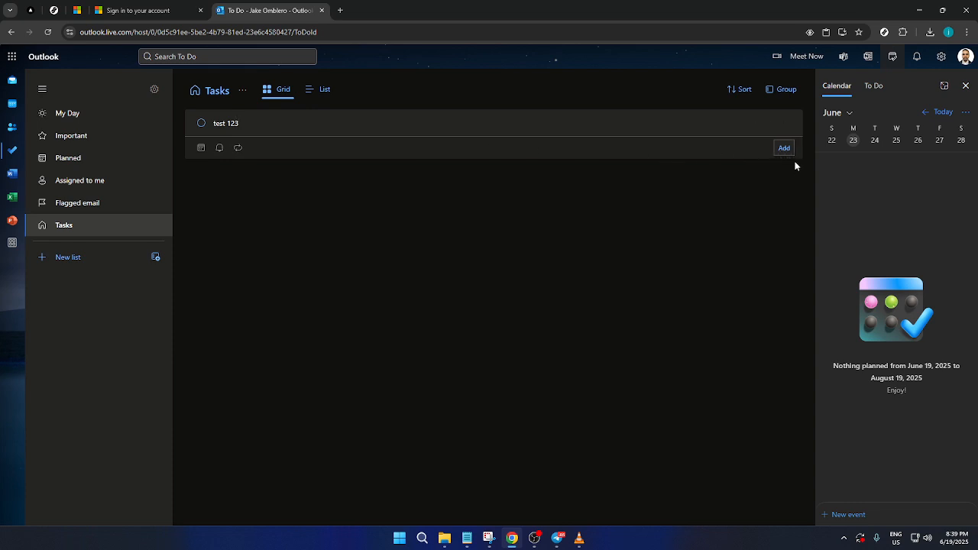
left_click(783, 147)
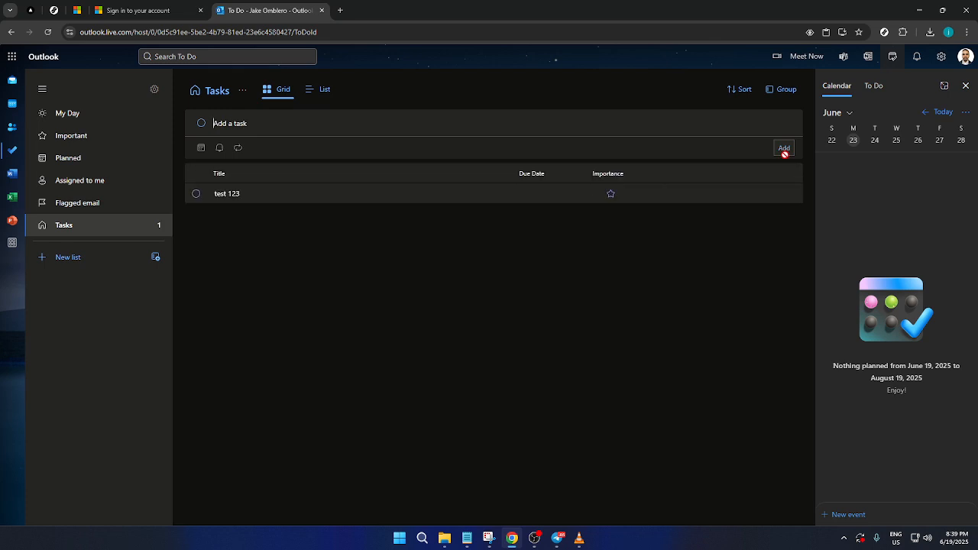
mouse_move(693, 185)
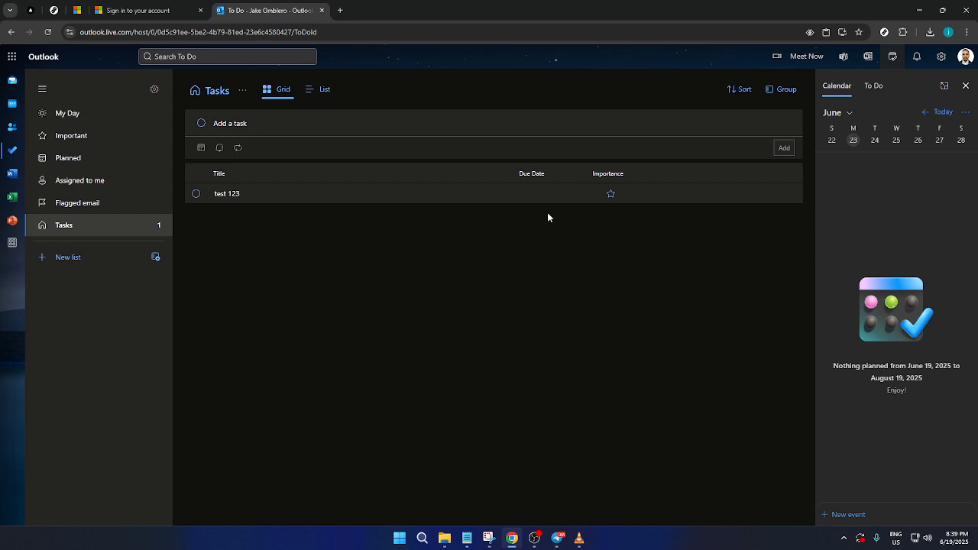
left_click(547, 192)
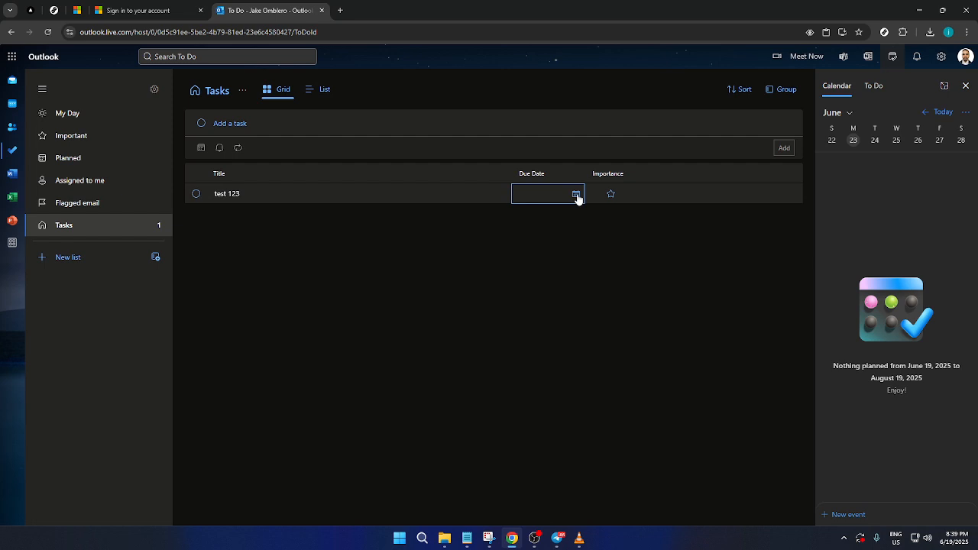
Give 'test 123' a due date of 06/23/2025 from the date picker
left_click(576, 193)
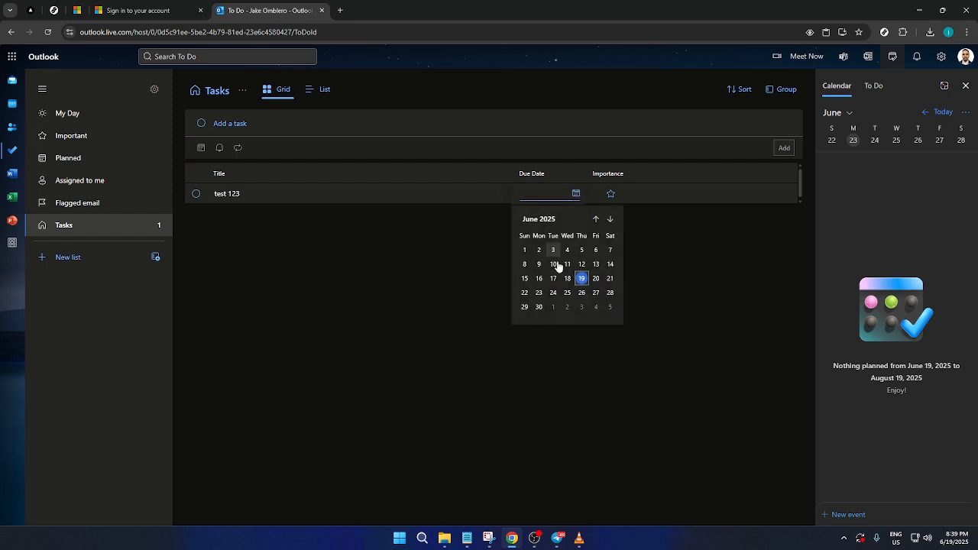
left_click(538, 294)
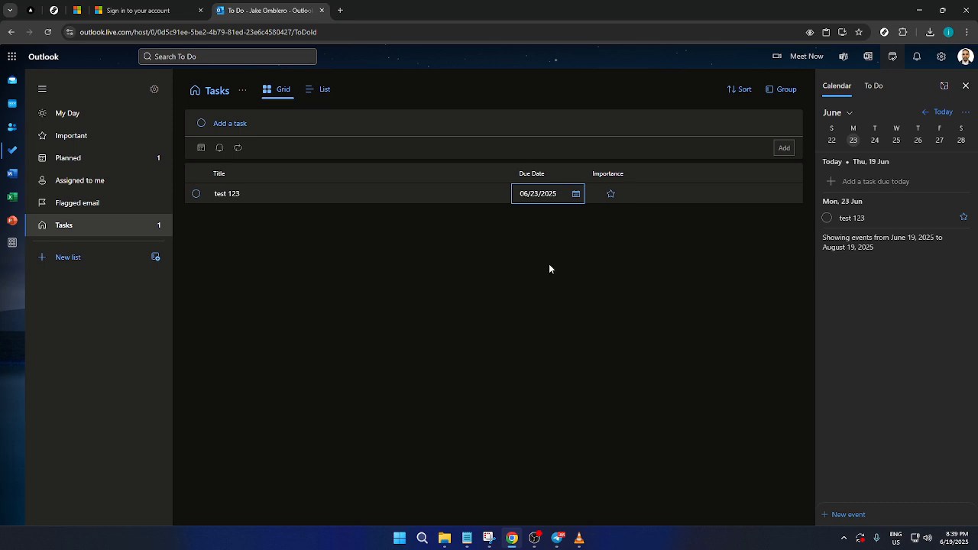
mouse_move(670, 266)
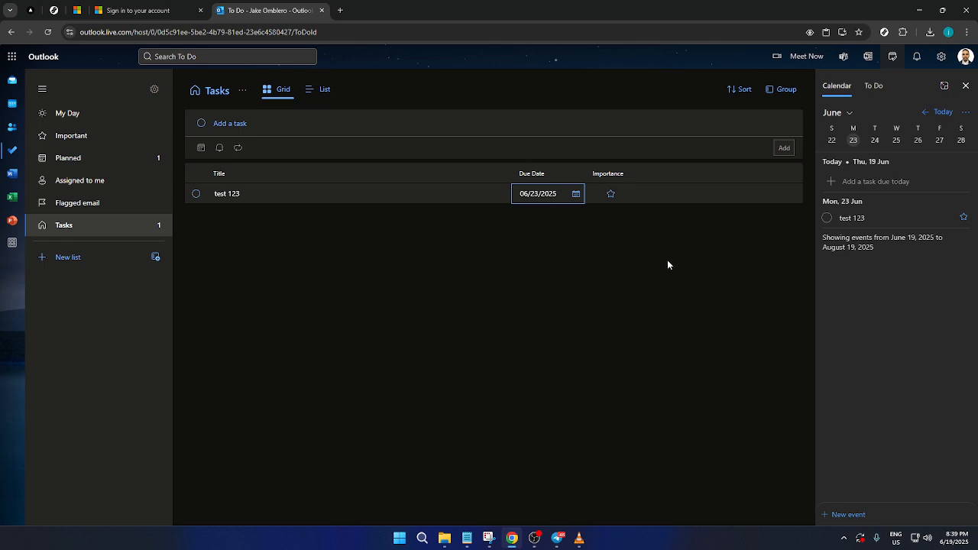
mouse_move(672, 262)
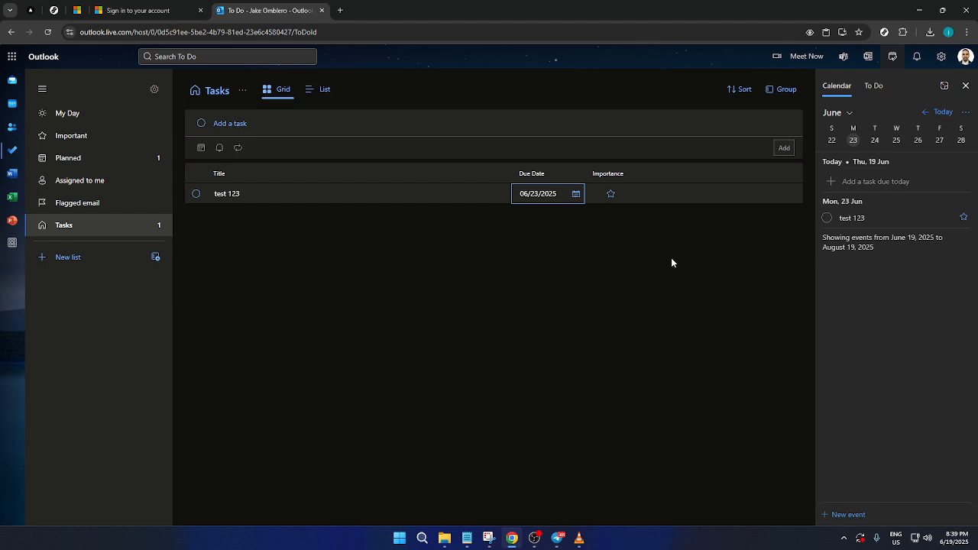
mouse_move(883, 21)
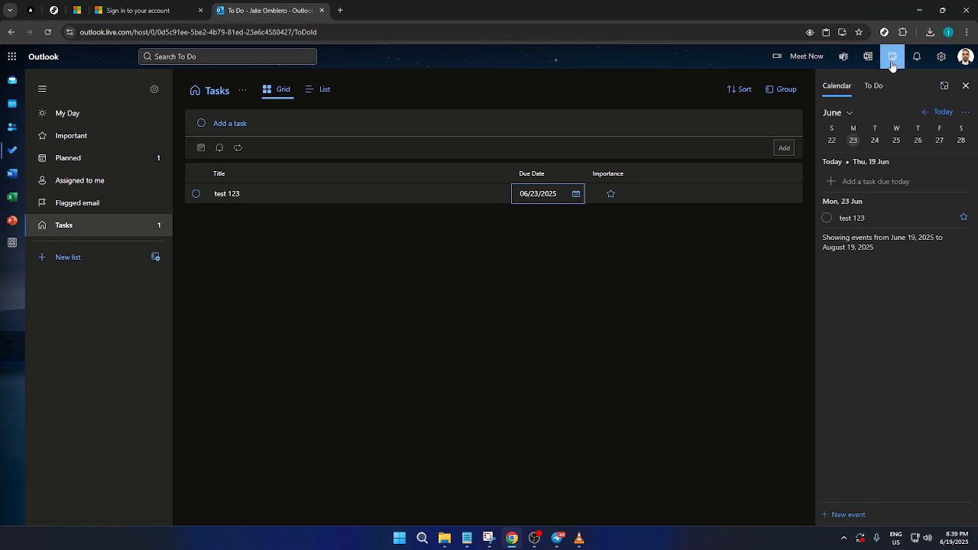
mouse_move(892, 56)
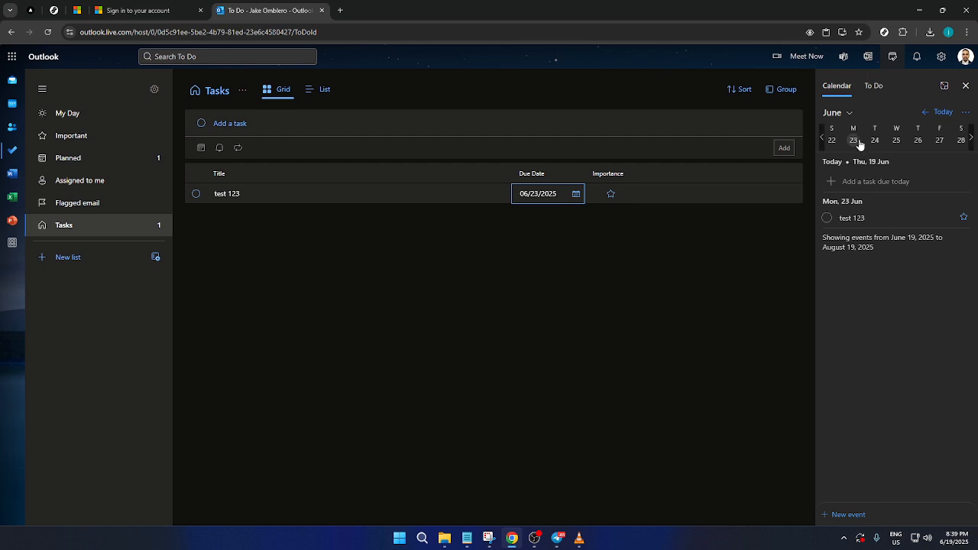
mouse_move(852, 145)
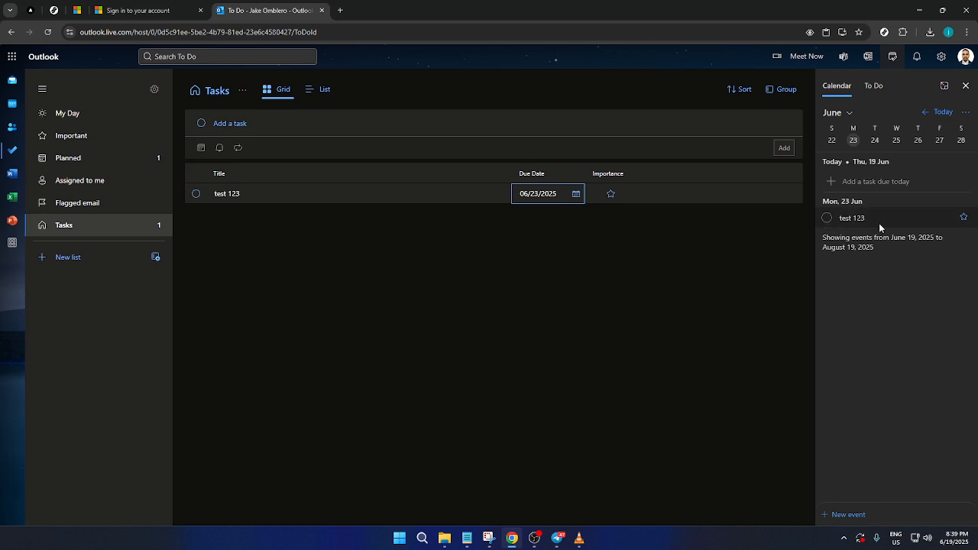
Check off 'test 123' under Mon, 23 Jun in the calendar side pane
left_click(827, 217)
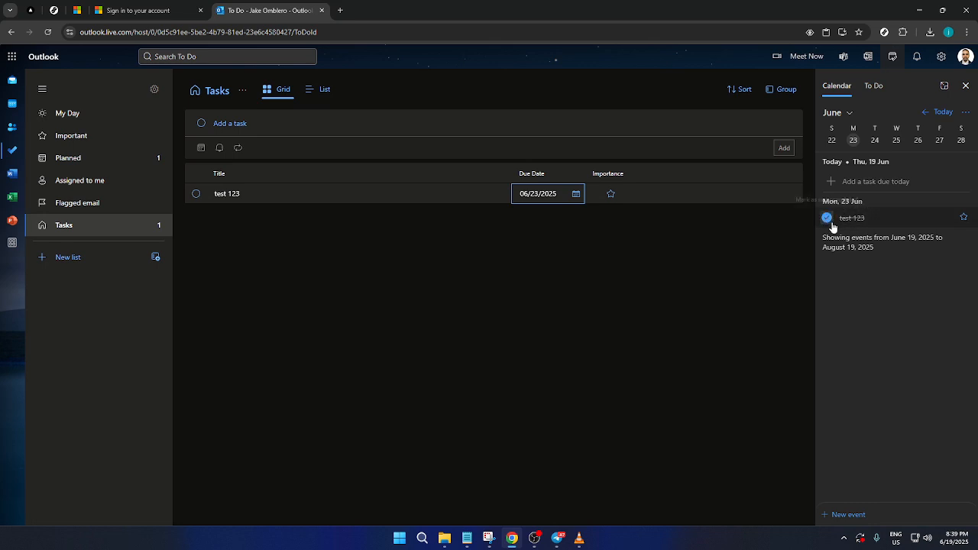